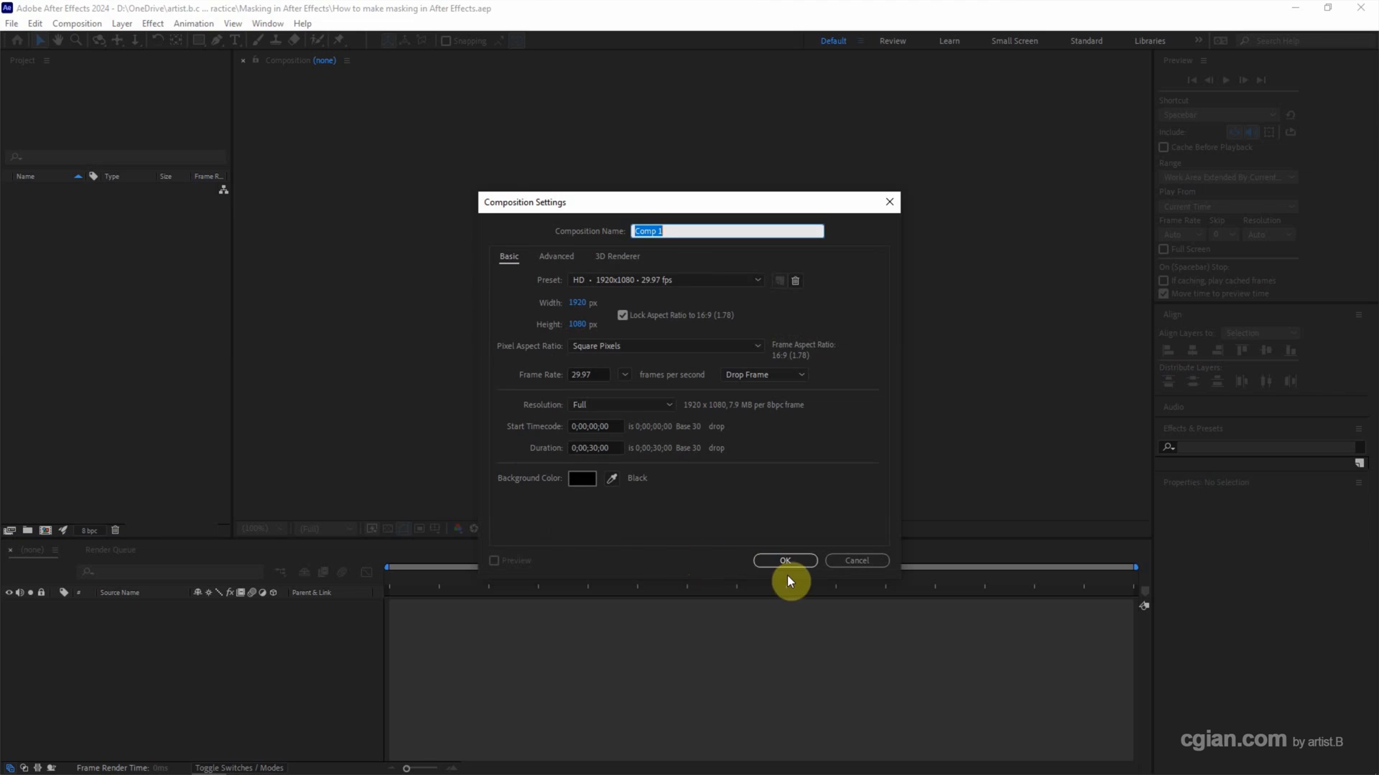
Confirm Comp 1 with the HD 1920x1080 preset in Composition Settings.
{"action": "left_click", "coordinate": [785, 561]}
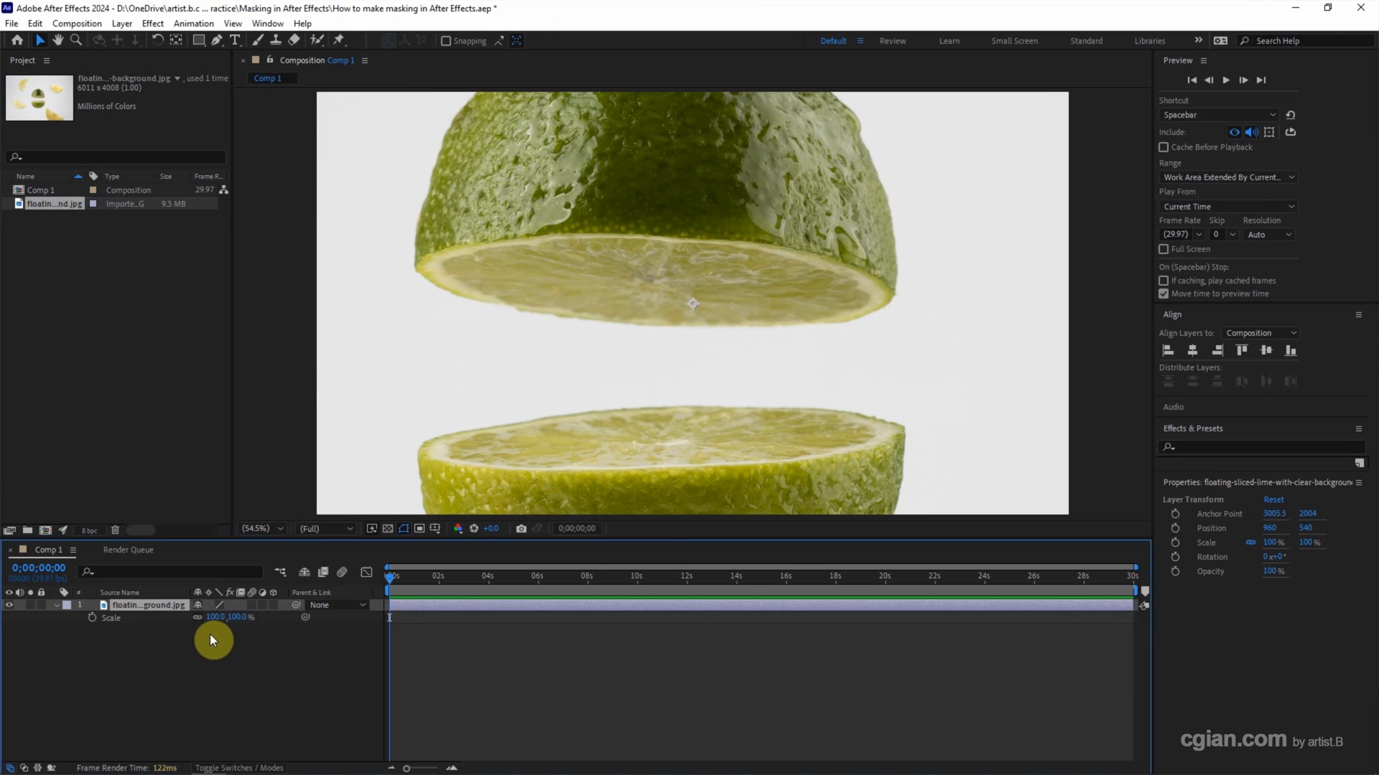
Edit the lime photo layer's Scale value to 30%.
{"action": "double_click", "coordinate": [211, 617]}
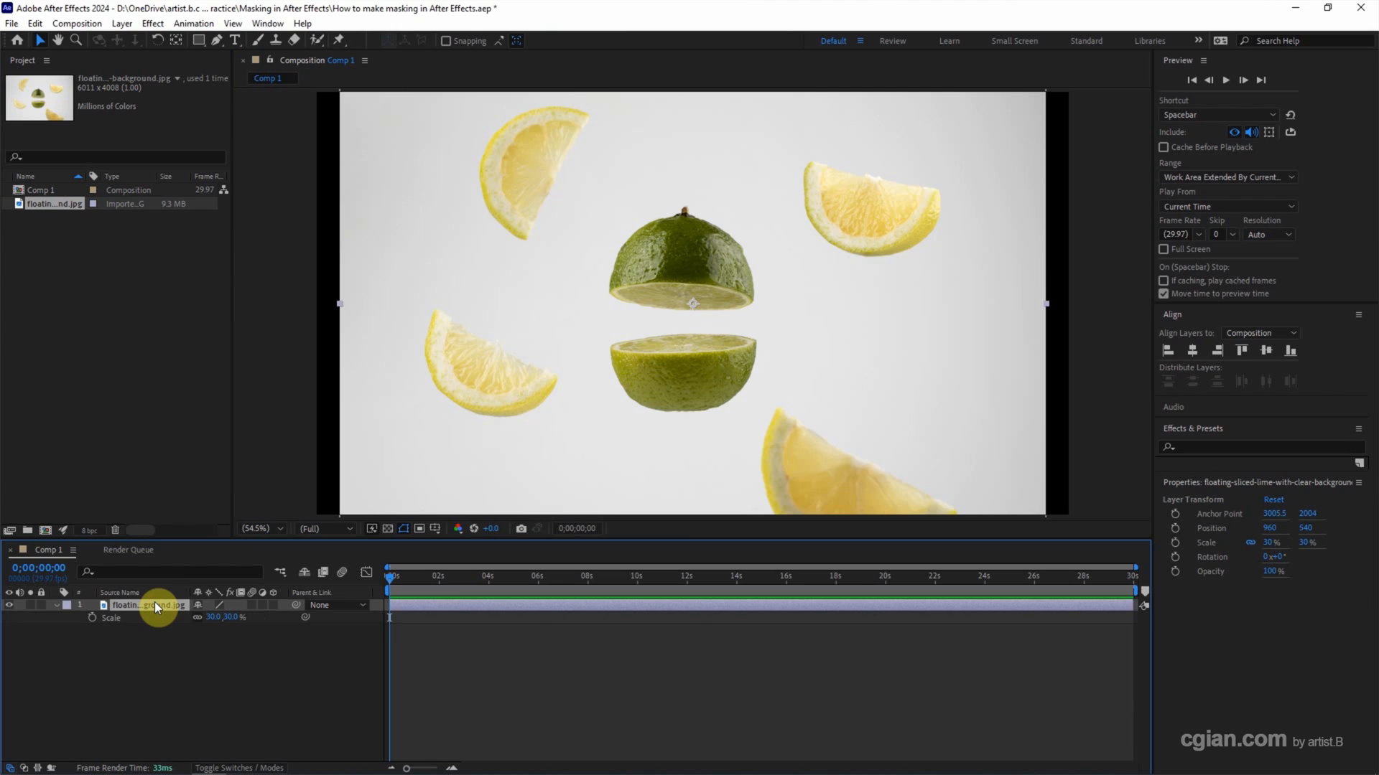
{"action": "left_click", "coordinate": [199, 41]}
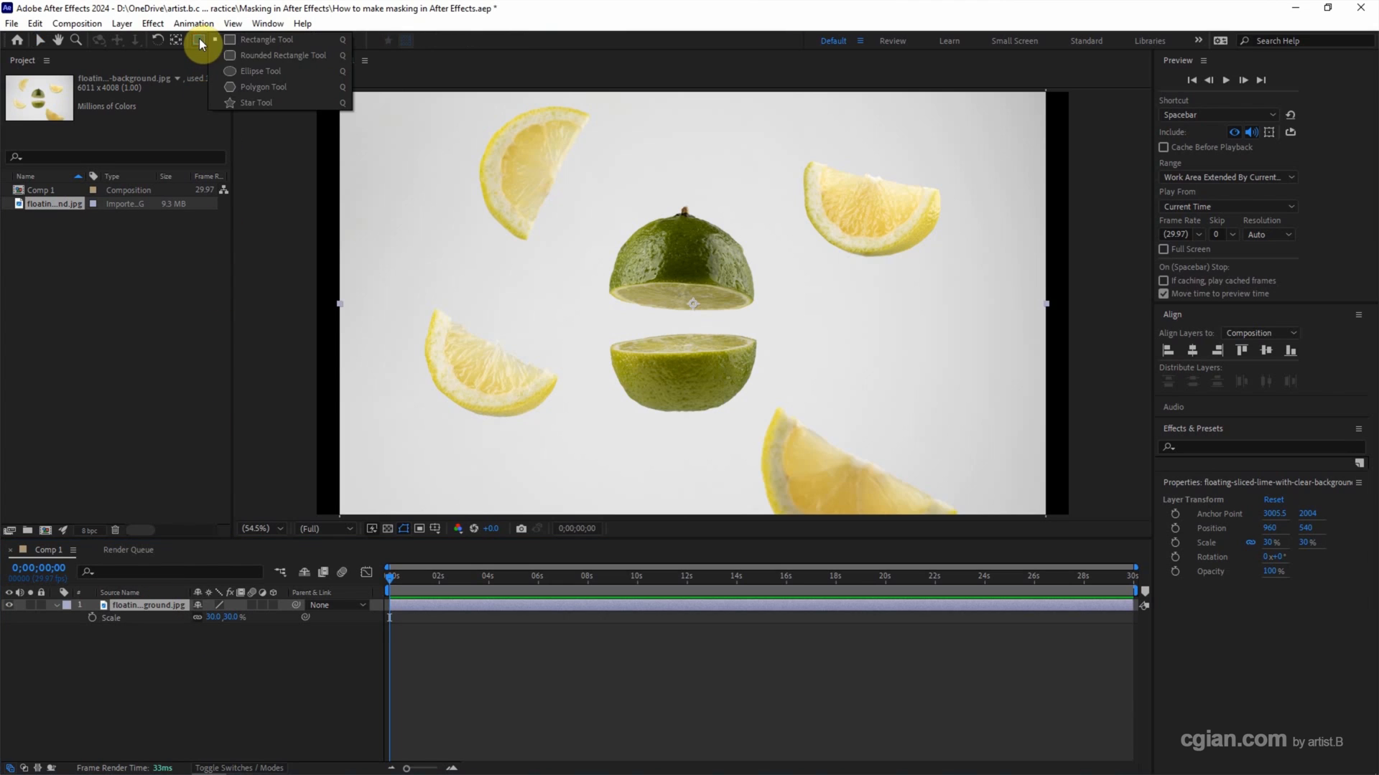
{"action": "mouse_move", "coordinate": [255, 55]}
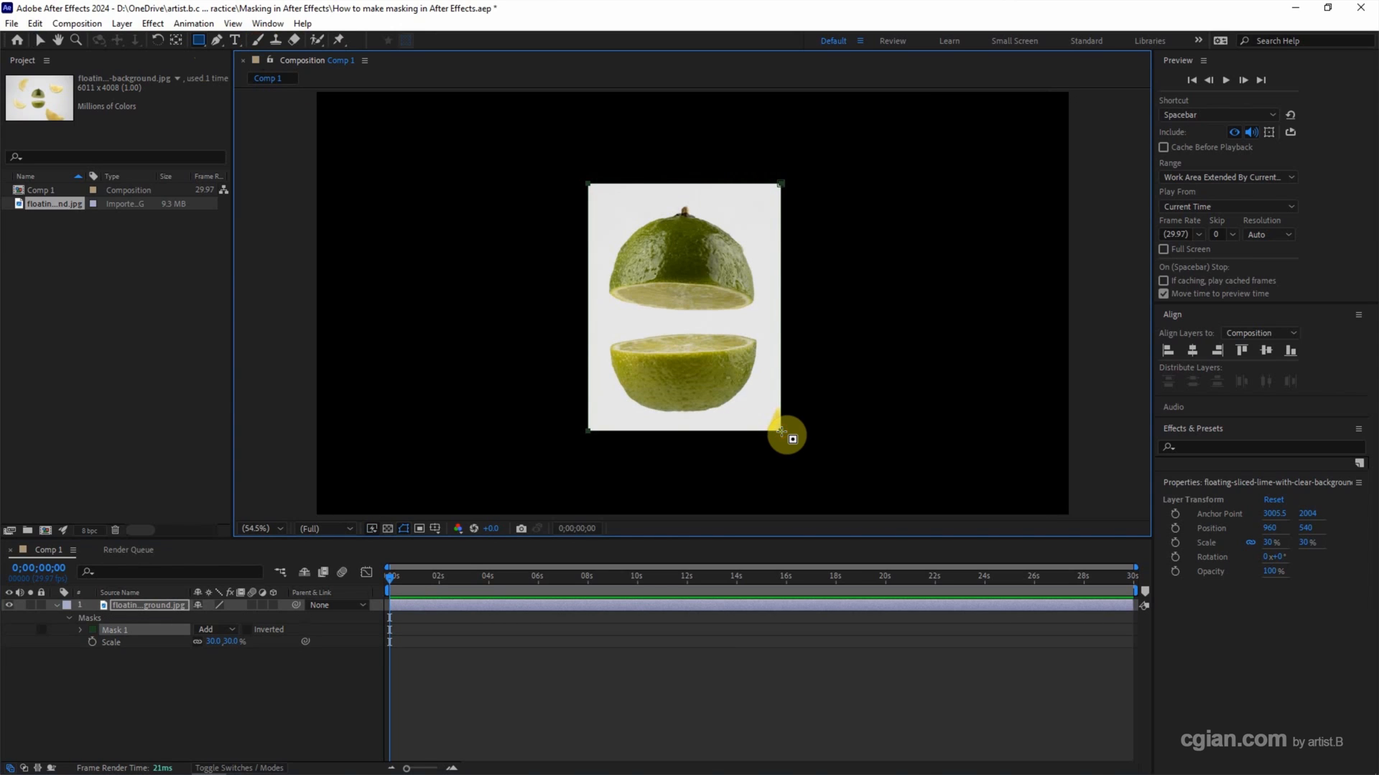
{"action": "left_click", "coordinate": [115, 630]}
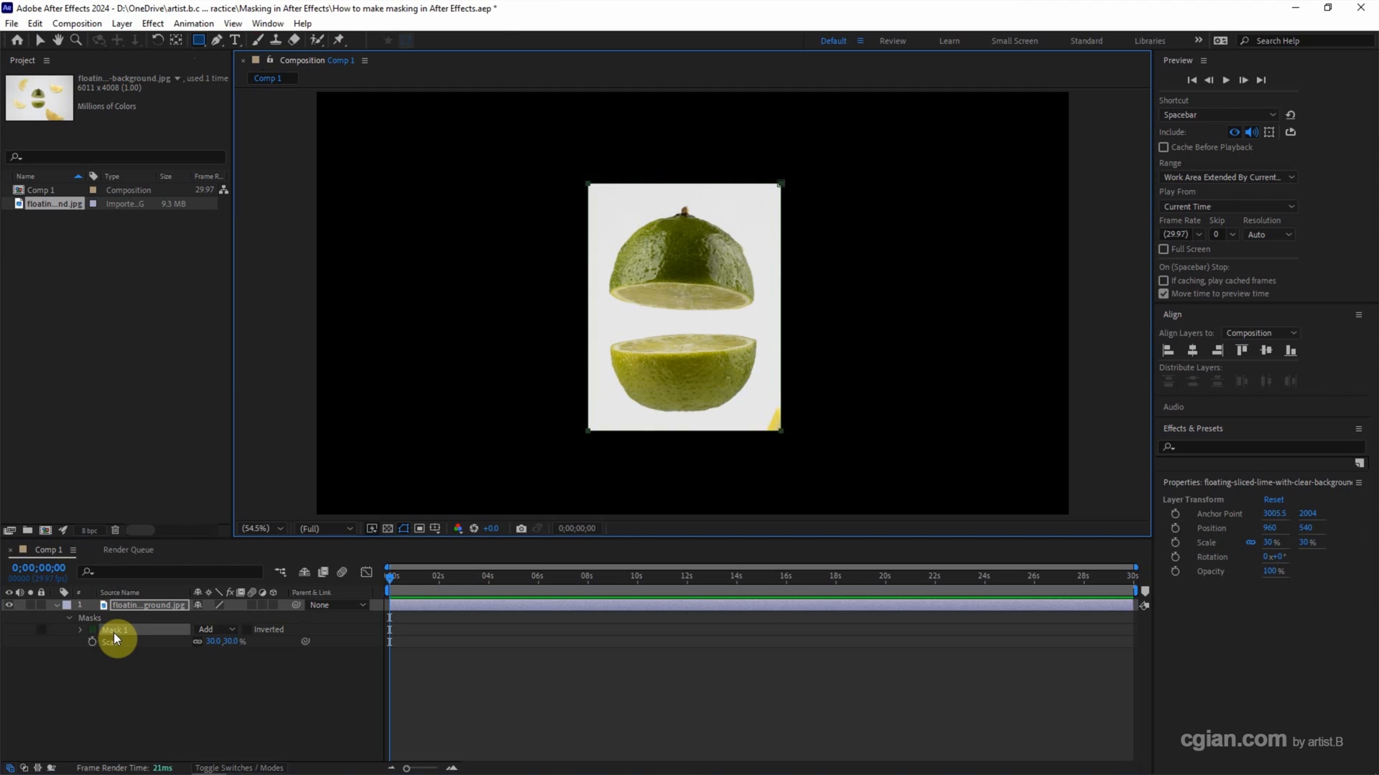
{"action": "left_click", "coordinate": [80, 630]}
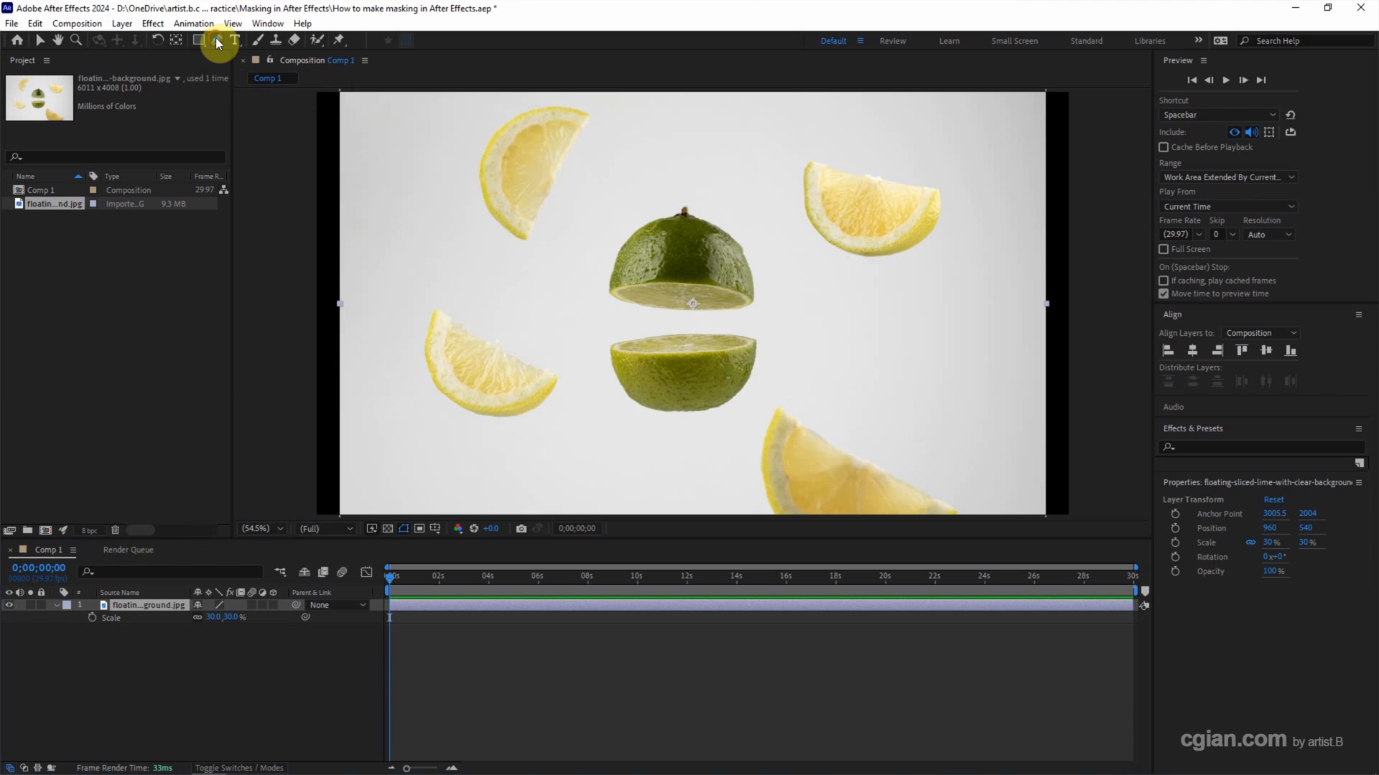
Draw a curved Pen Tool mask around both lime halves, then deselect the path.
{"action": "left_click", "coordinate": [213, 40]}
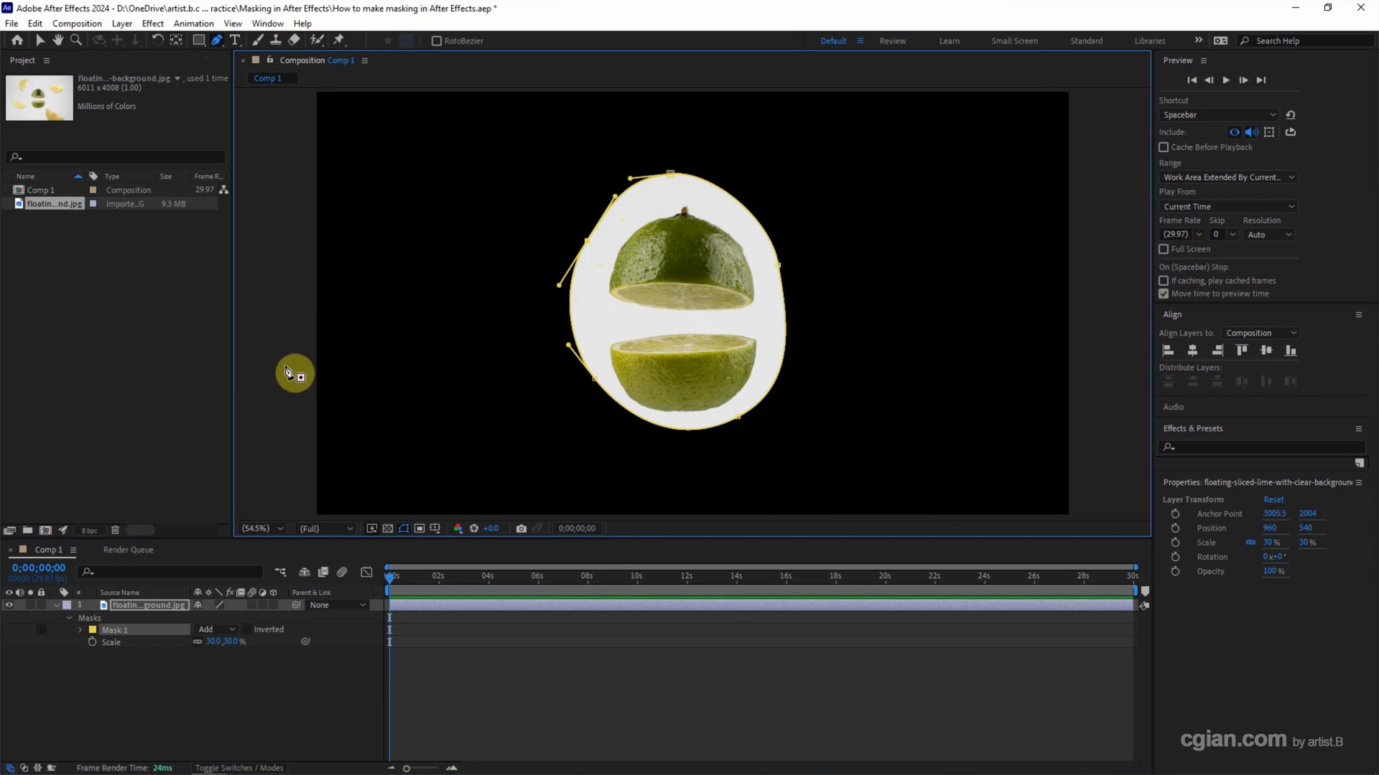
{"action": "left_click", "coordinate": [79, 629]}
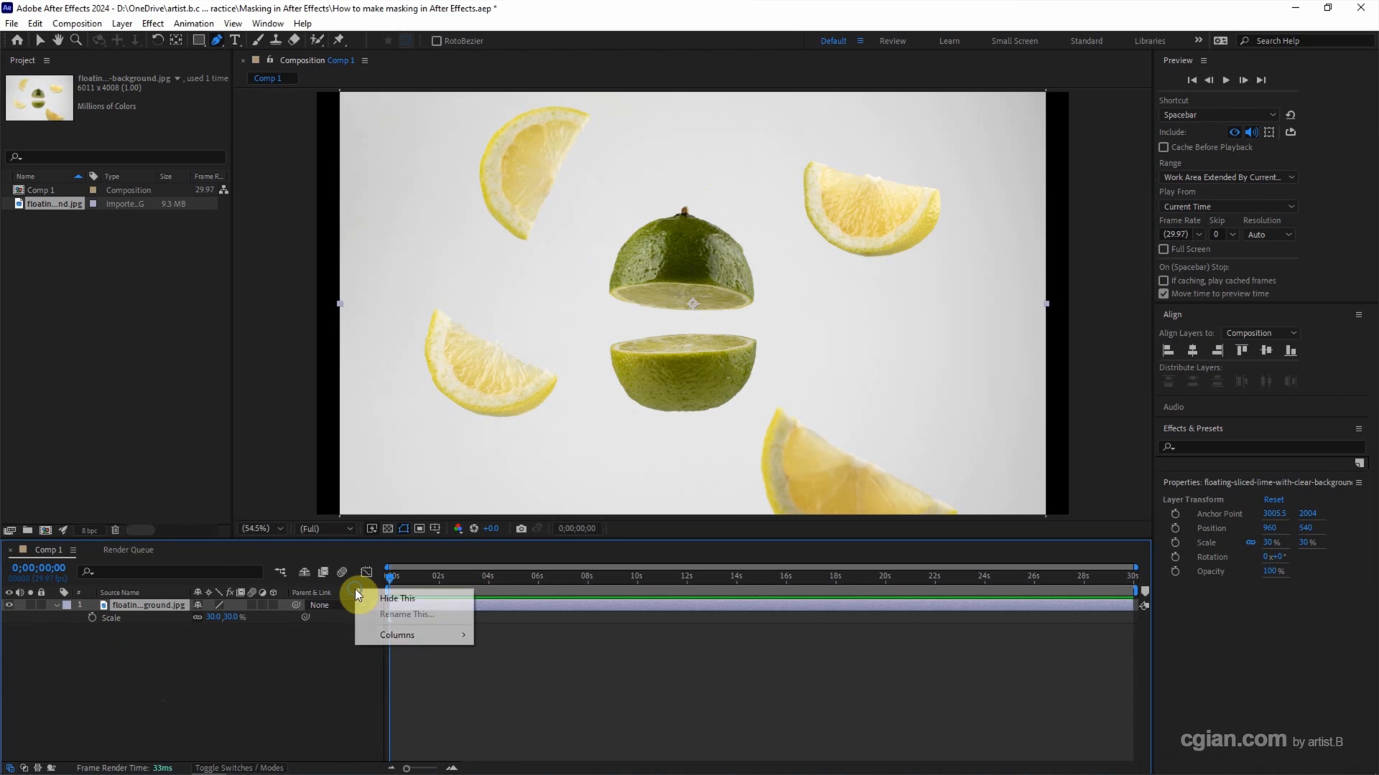
Enable the Modes and Track Matte columns in the timeline.
{"action": "left_click", "coordinate": [397, 635]}
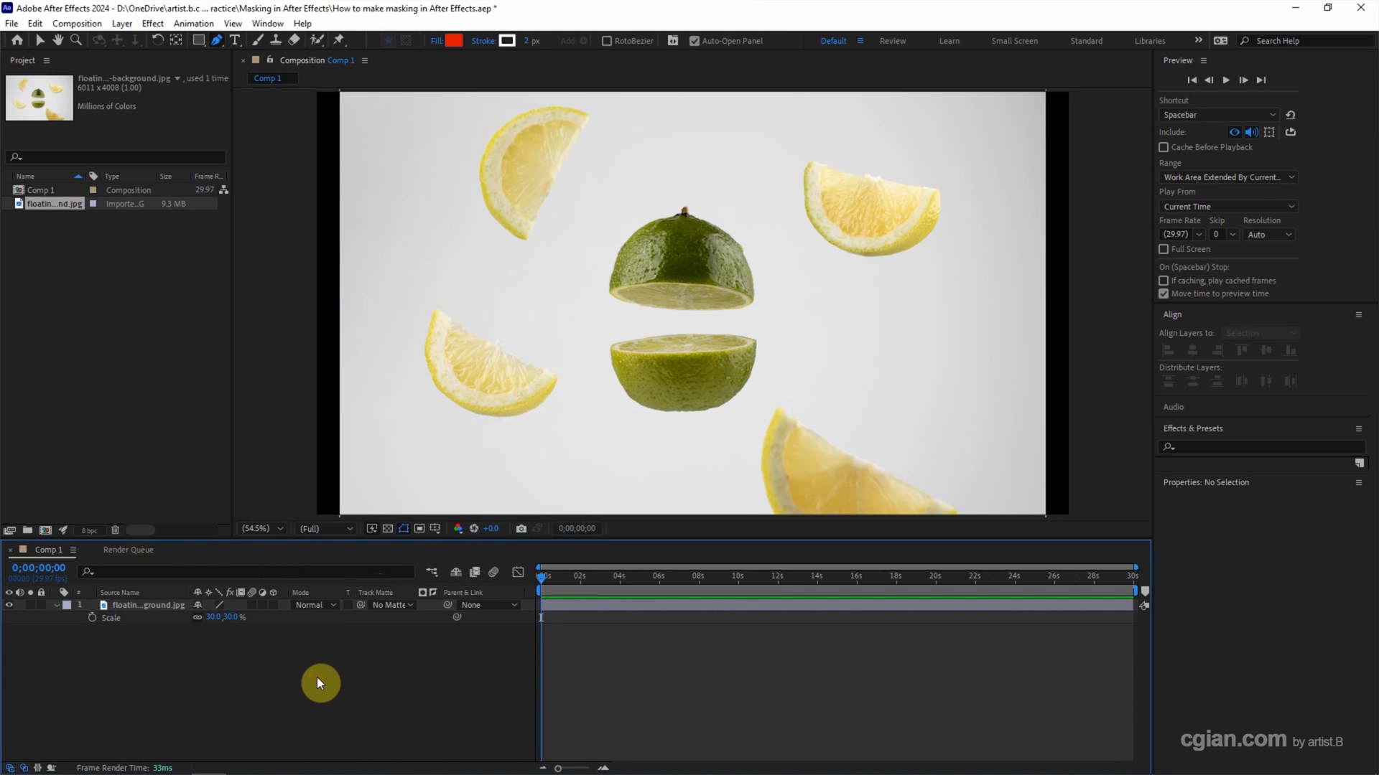
{"action": "mouse_move", "coordinate": [205, 72]}
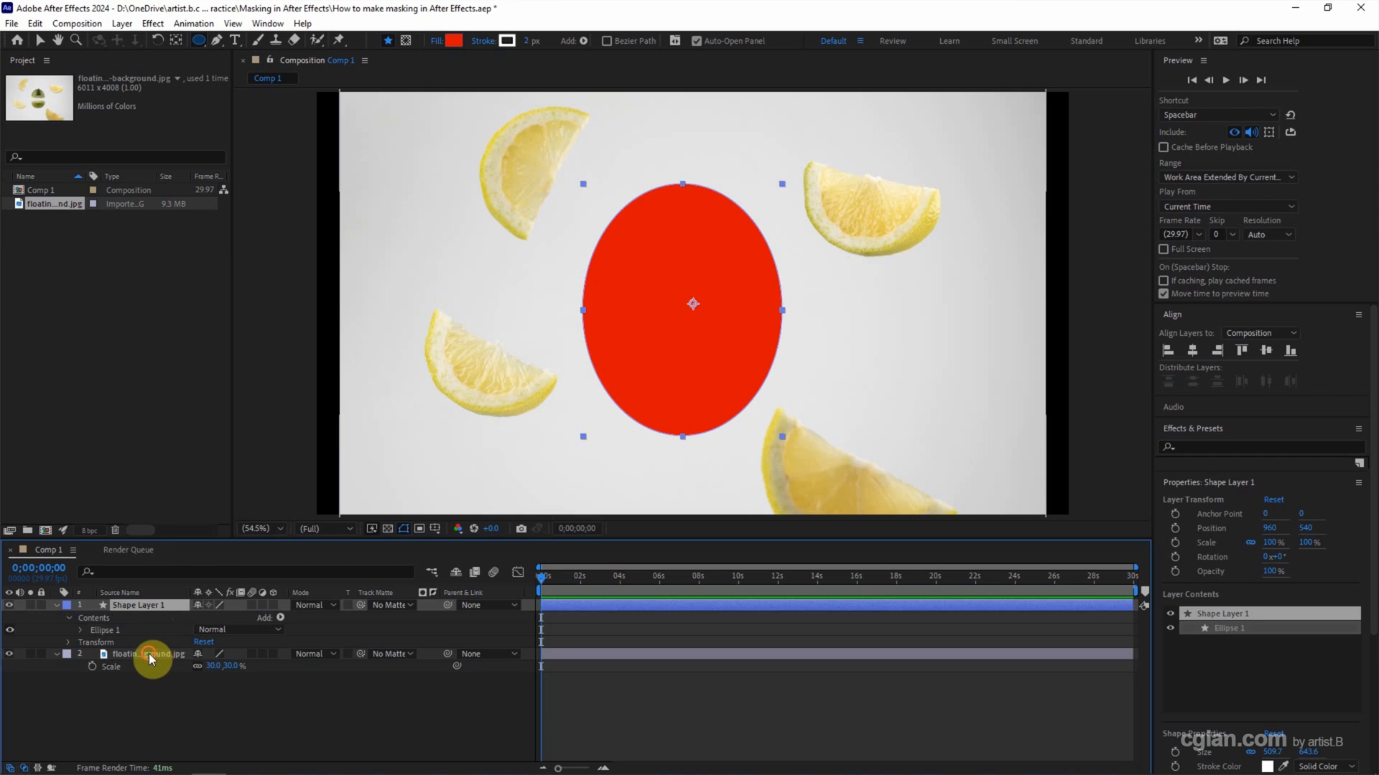
Set the lime photo layer's Track Matte to 1. Shape Layer 1.
{"action": "left_click", "coordinate": [151, 654]}
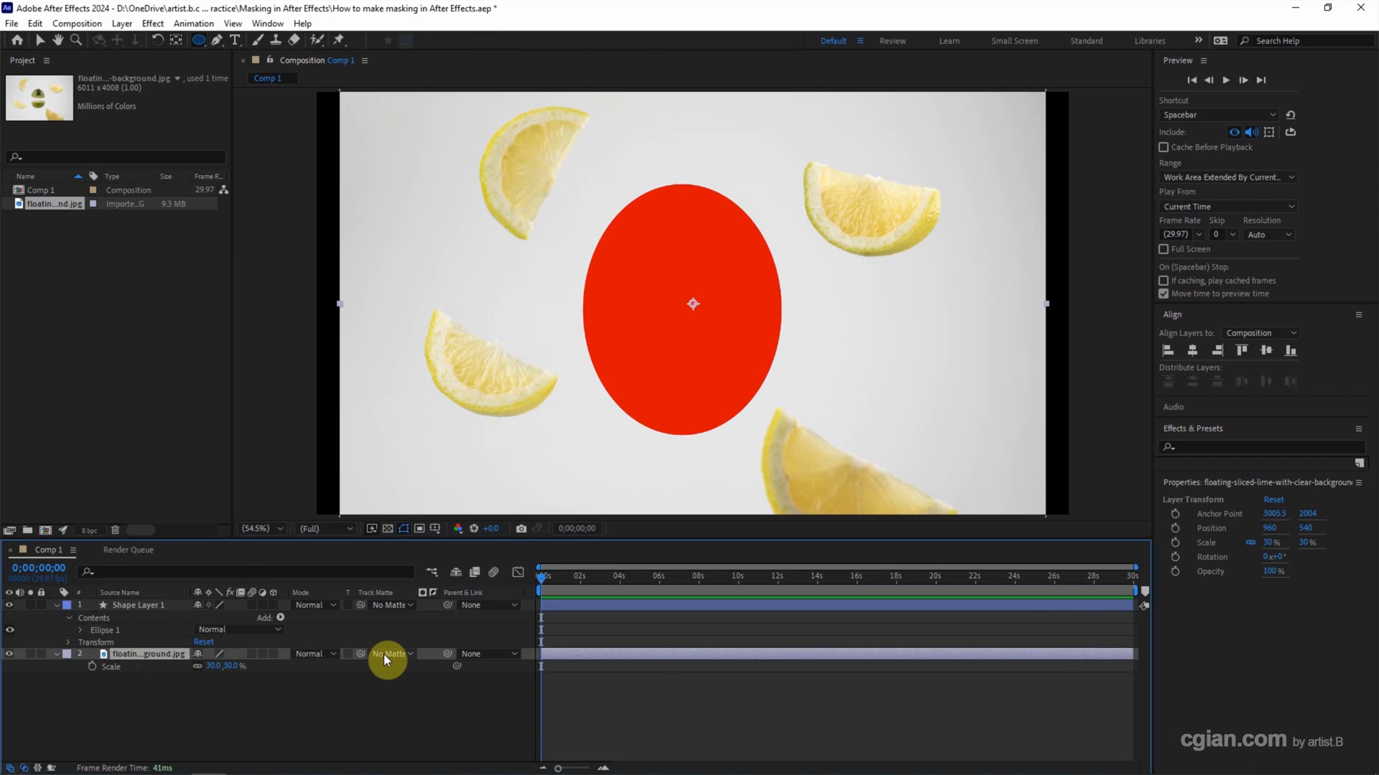
{"action": "left_click", "coordinate": [390, 654]}
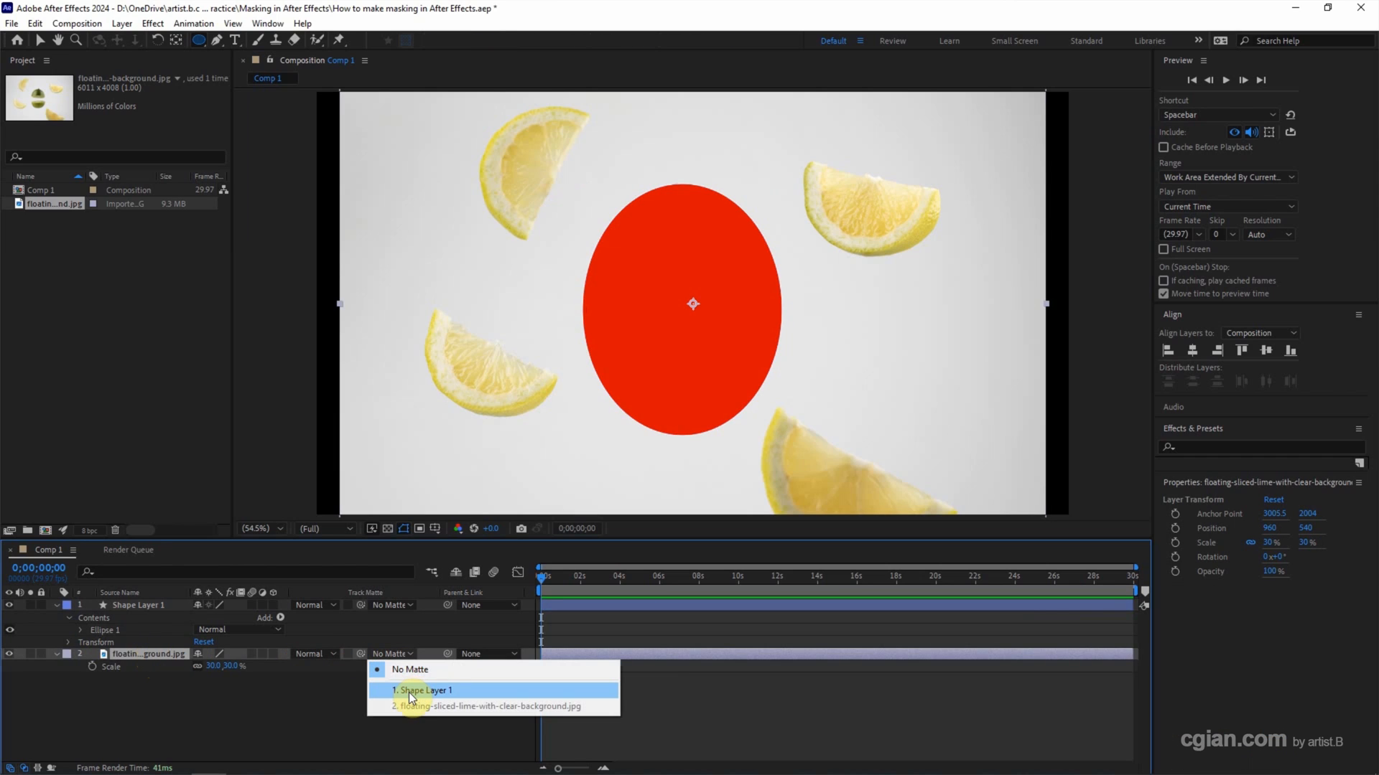
{"action": "left_click", "coordinate": [420, 690]}
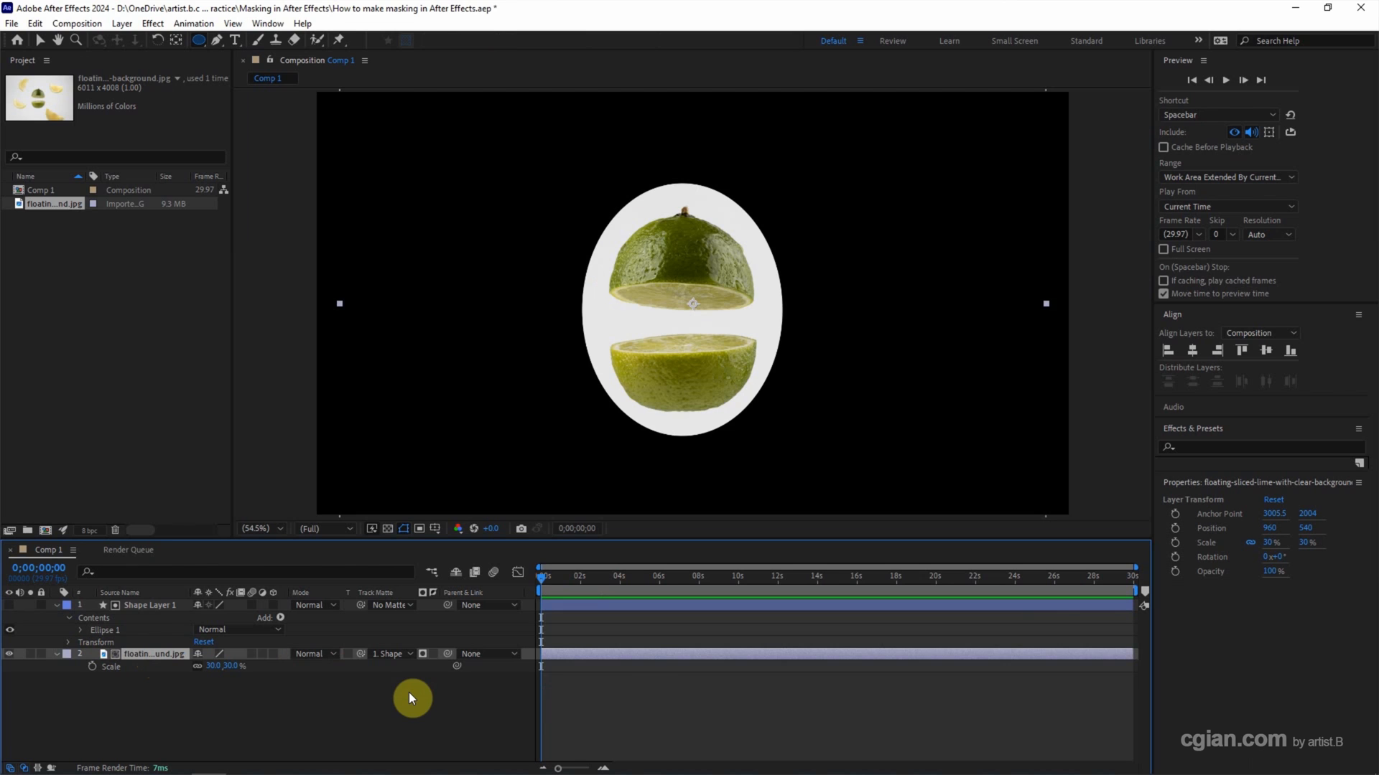